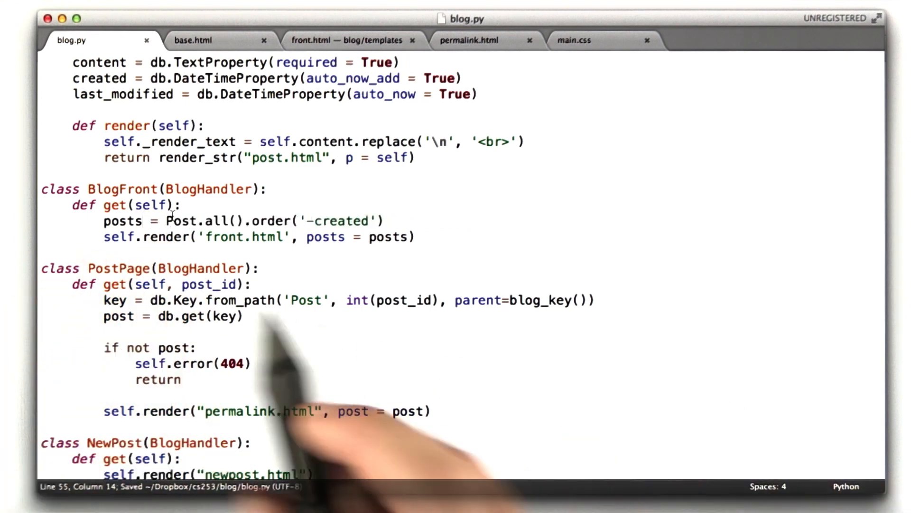
# Step: Rewrite BlogFront's lookup as db.GqlQuery("select * from Post order by created desc limit 10") and save blog.py
pyautogui.doubleClick(179, 220)
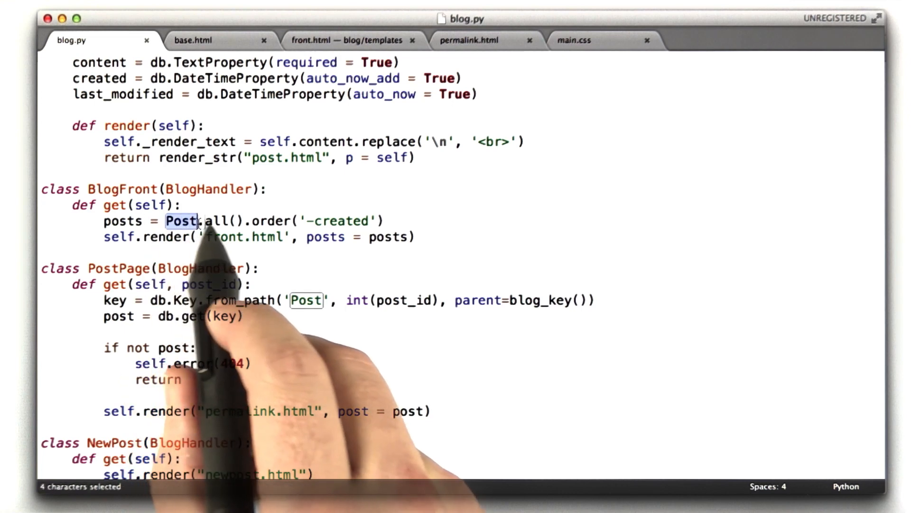
pyautogui.moveTo(165, 220); pyautogui.dragTo(386, 221)
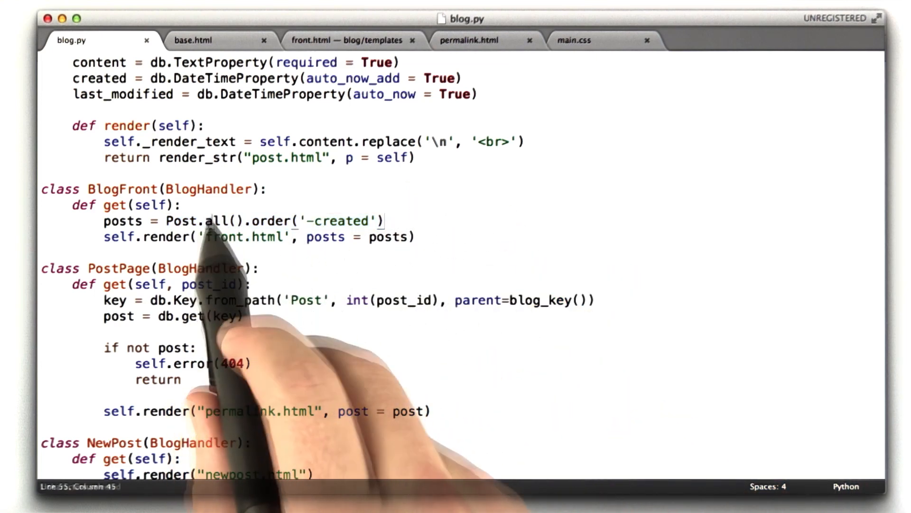
pyautogui.doubleClick(224, 221)
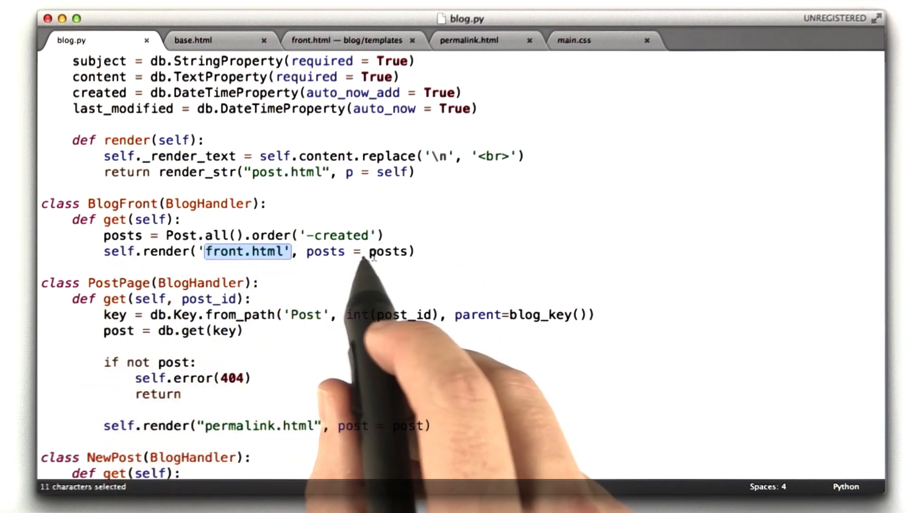
pyautogui.doubleClick(325, 251)
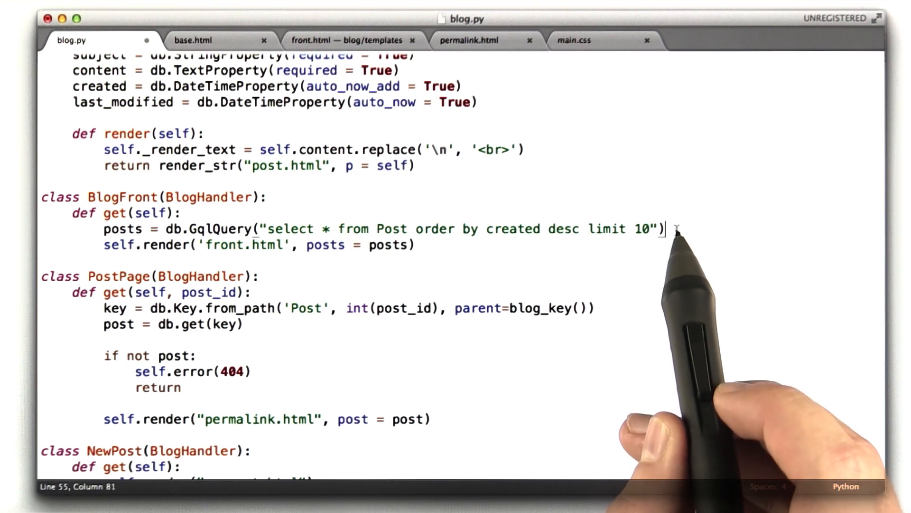
pyautogui.press('cmd+s')
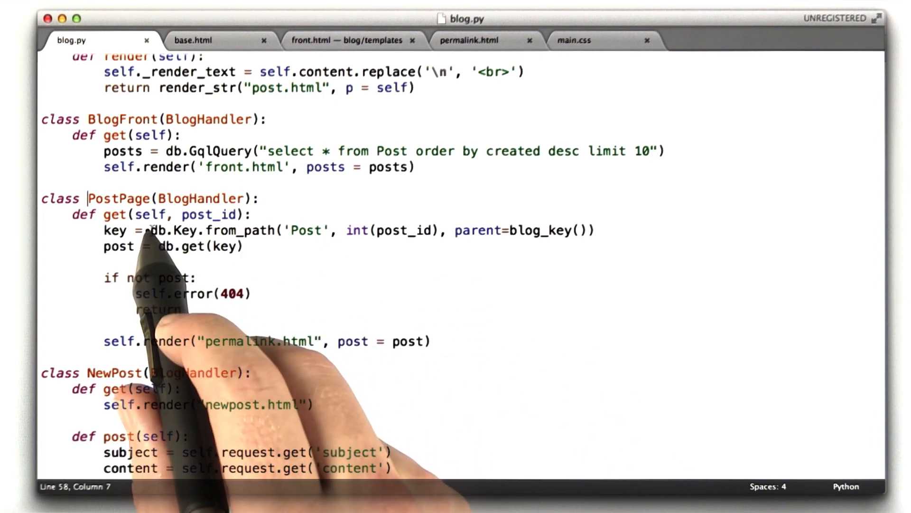
pyautogui.moveTo(149, 229); pyautogui.dragTo(277, 230)
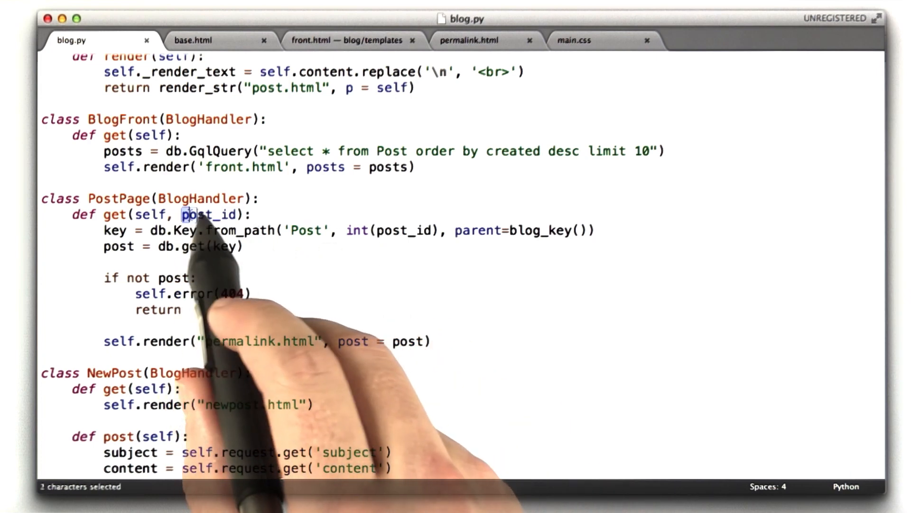
pyautogui.moveTo(183, 214); pyautogui.dragTo(245, 214)
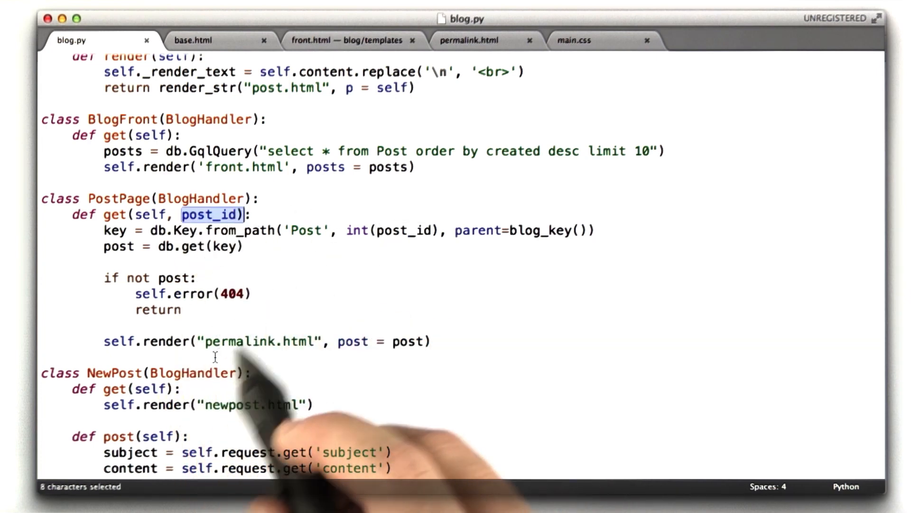
pyautogui.moveTo(381, 236)
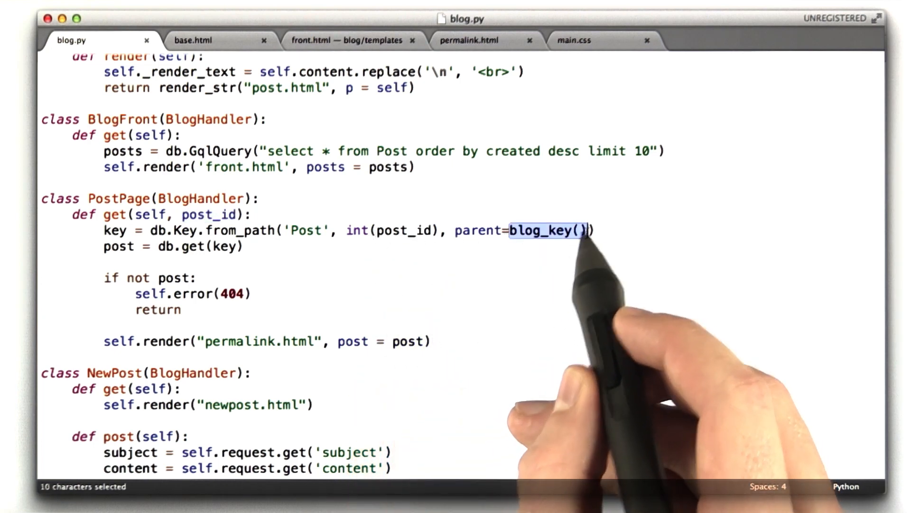
pyautogui.moveTo(505, 237)
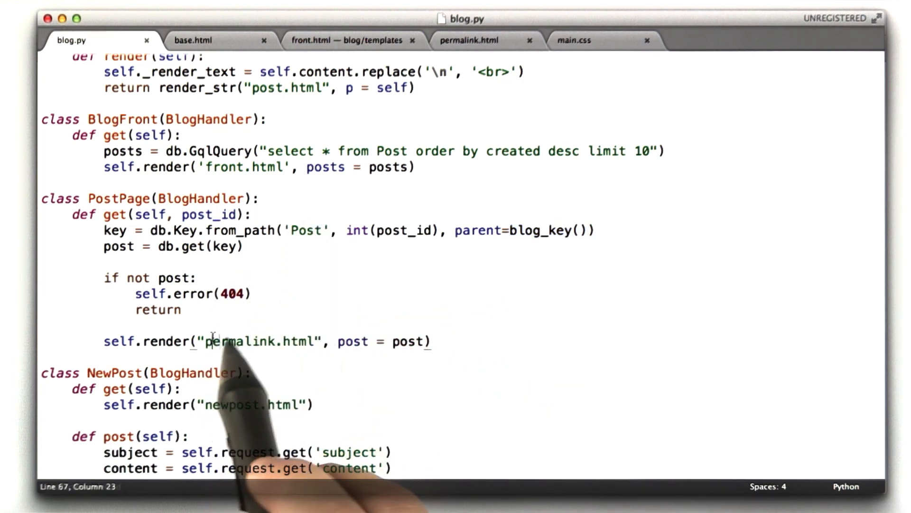
pyautogui.doubleClick(242, 341)
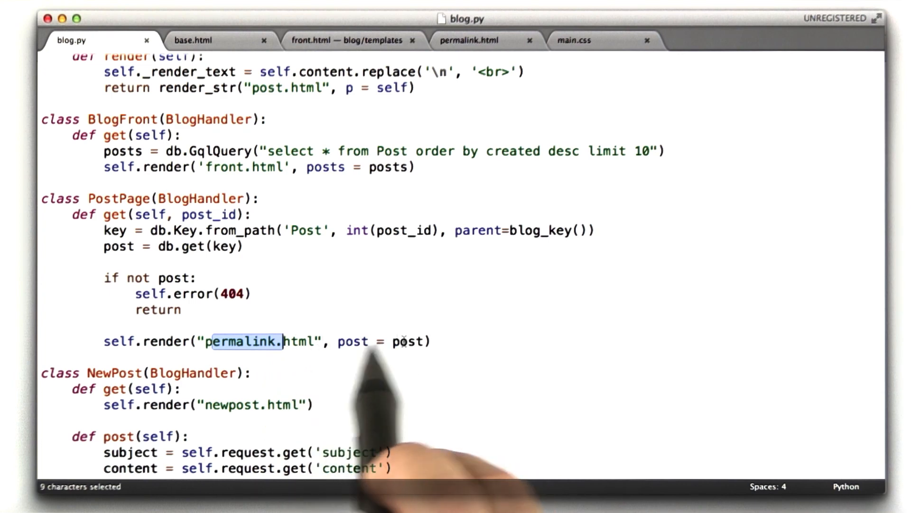
pyautogui.click(428, 341)
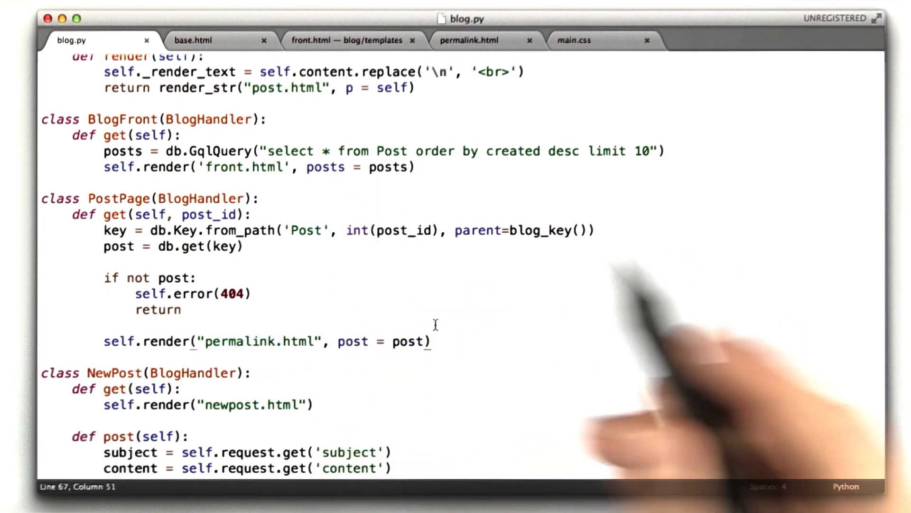
pyautogui.doubleClick(209, 214)
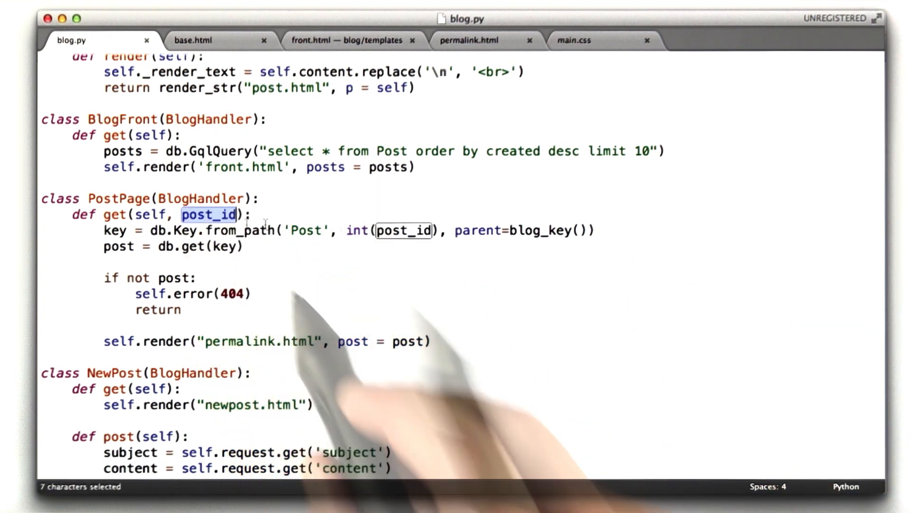
pyautogui.scroll(-3)
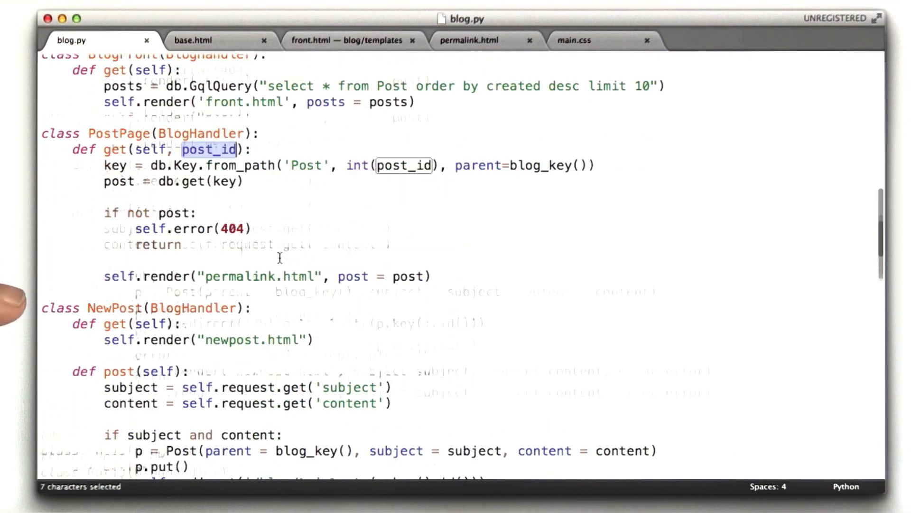
pyautogui.scroll(-3)
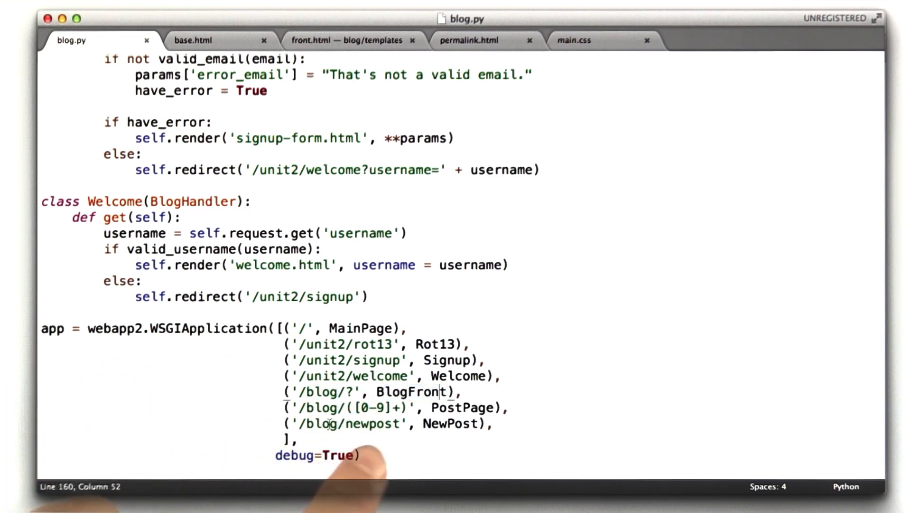
pyautogui.doubleClick(450, 423)
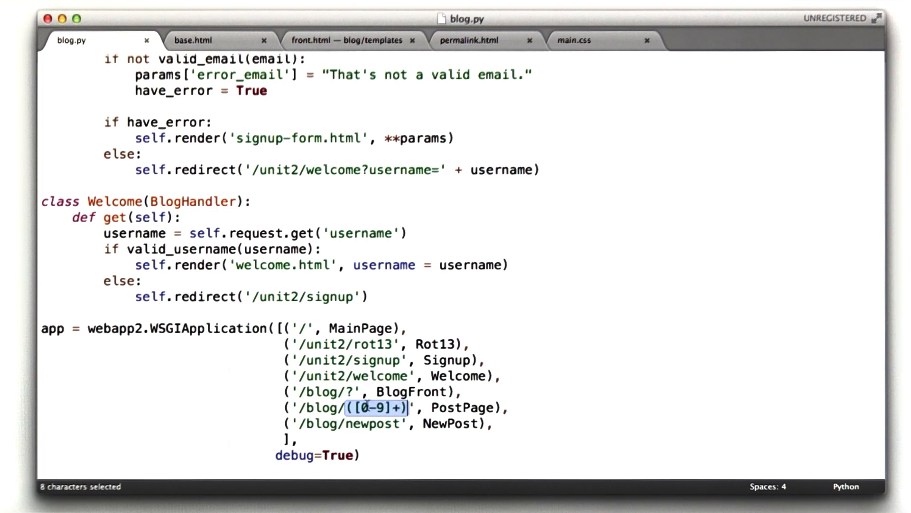
pyautogui.click(359, 407)
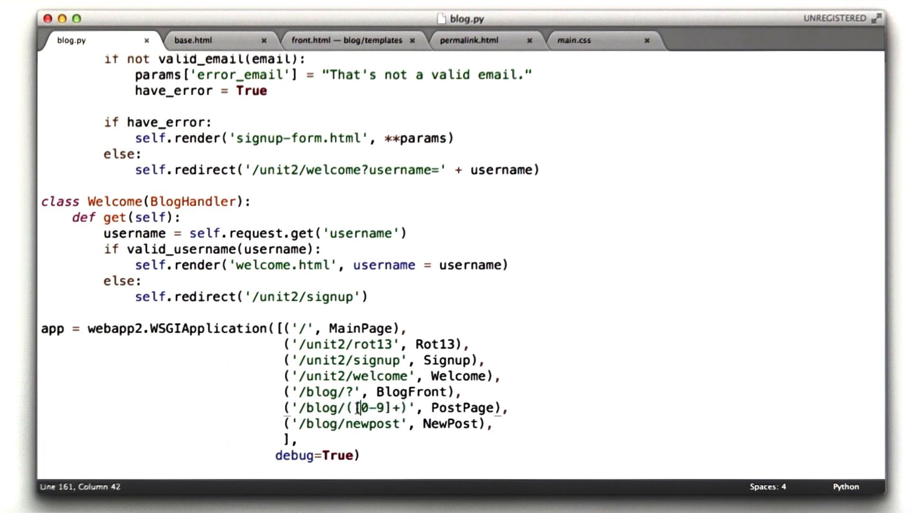
pyautogui.moveTo(457, 382)
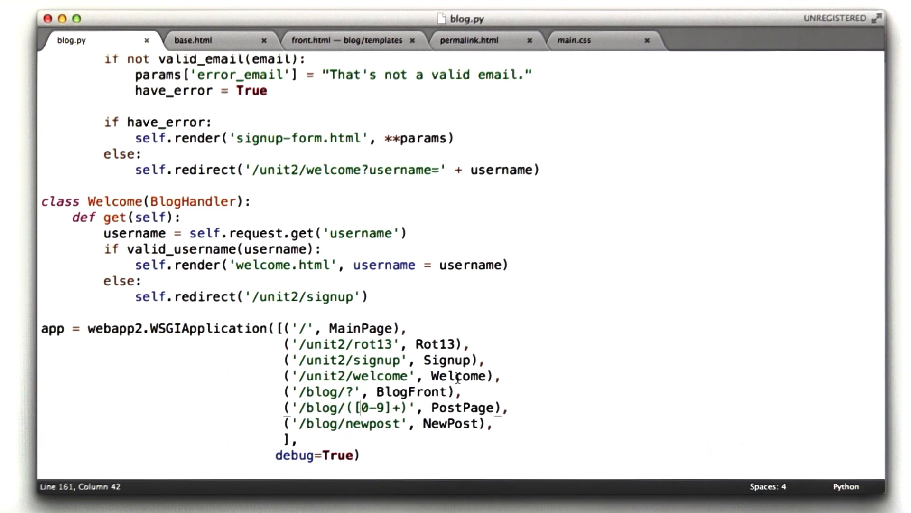
pyautogui.doubleClick(465, 407)
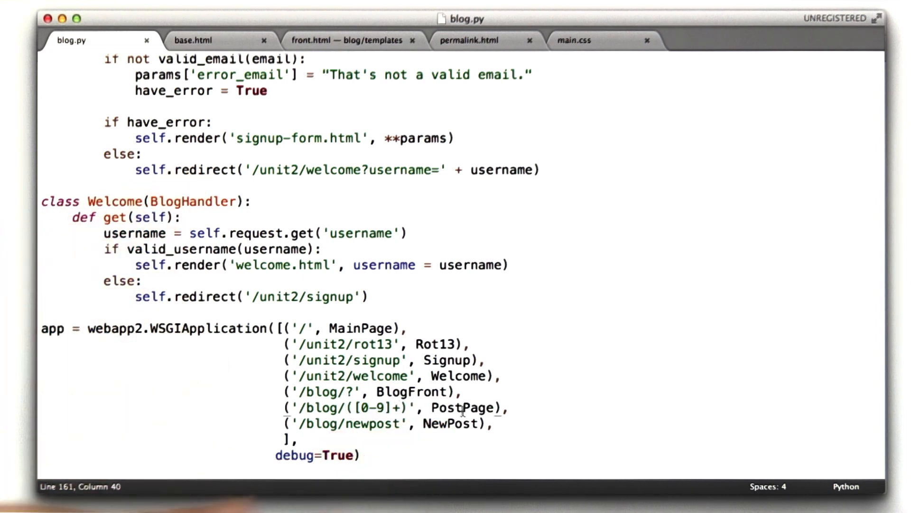
pyautogui.scroll(3)
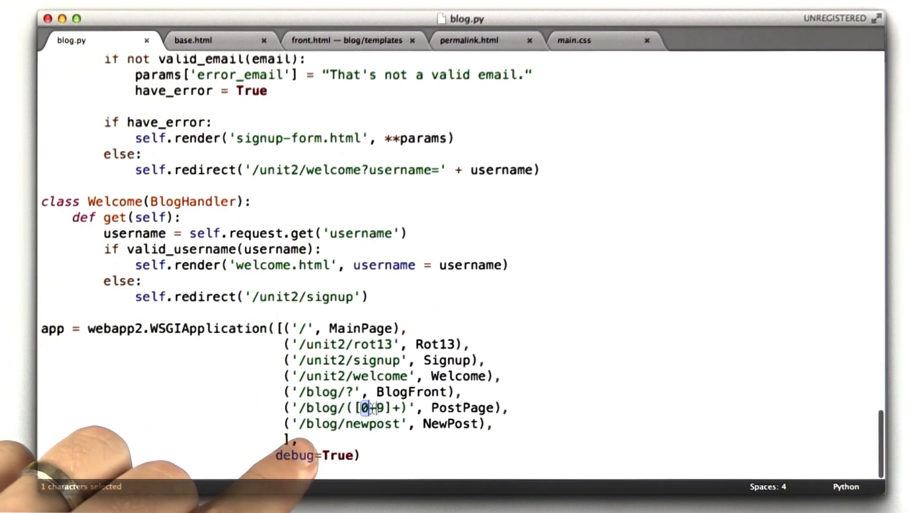
pyautogui.moveTo(361, 407); pyautogui.dragTo(383, 407)
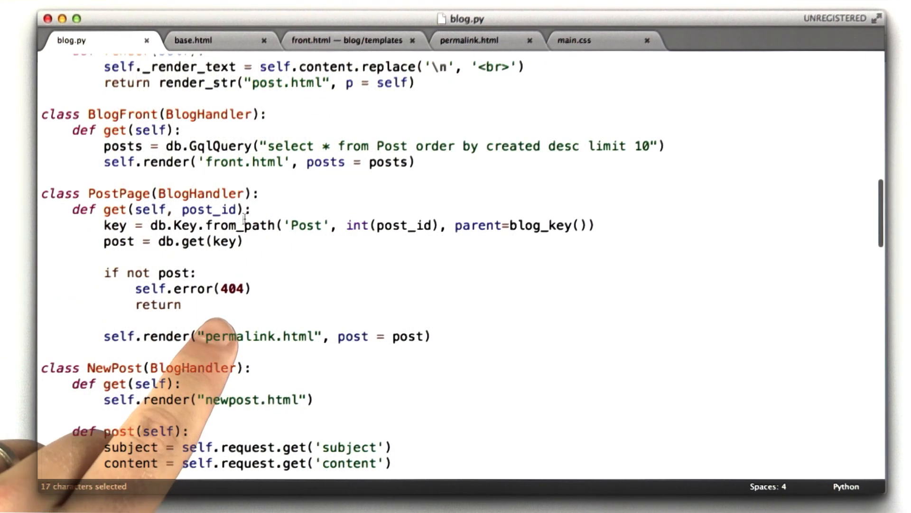
pyautogui.doubleClick(211, 209)
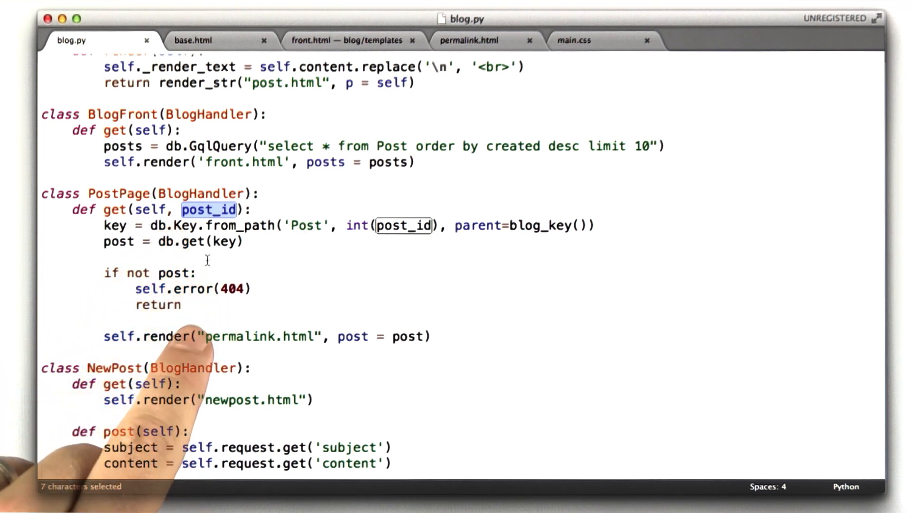
pyautogui.doubleClick(235, 289)
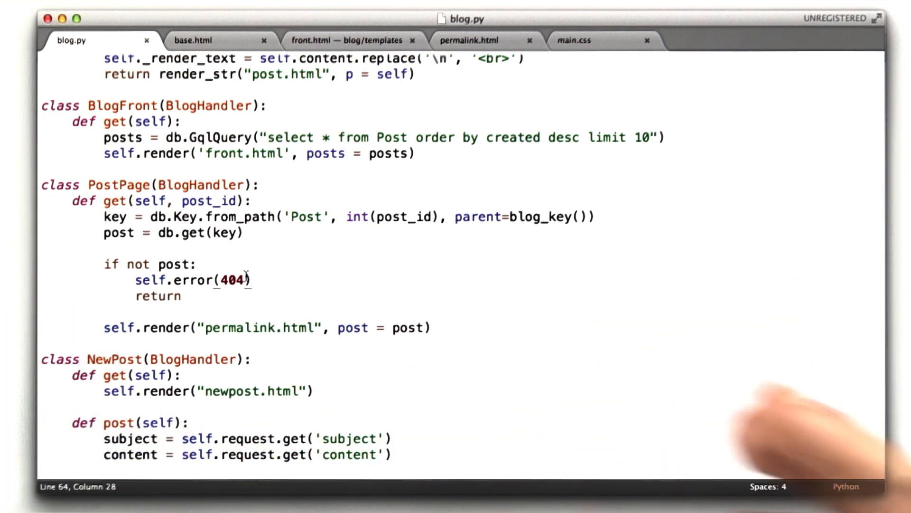
pyautogui.scroll(-3)
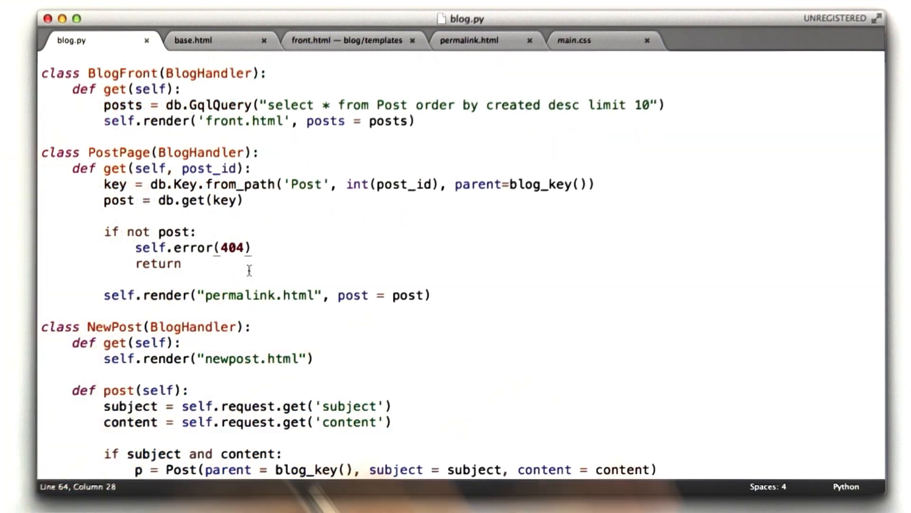